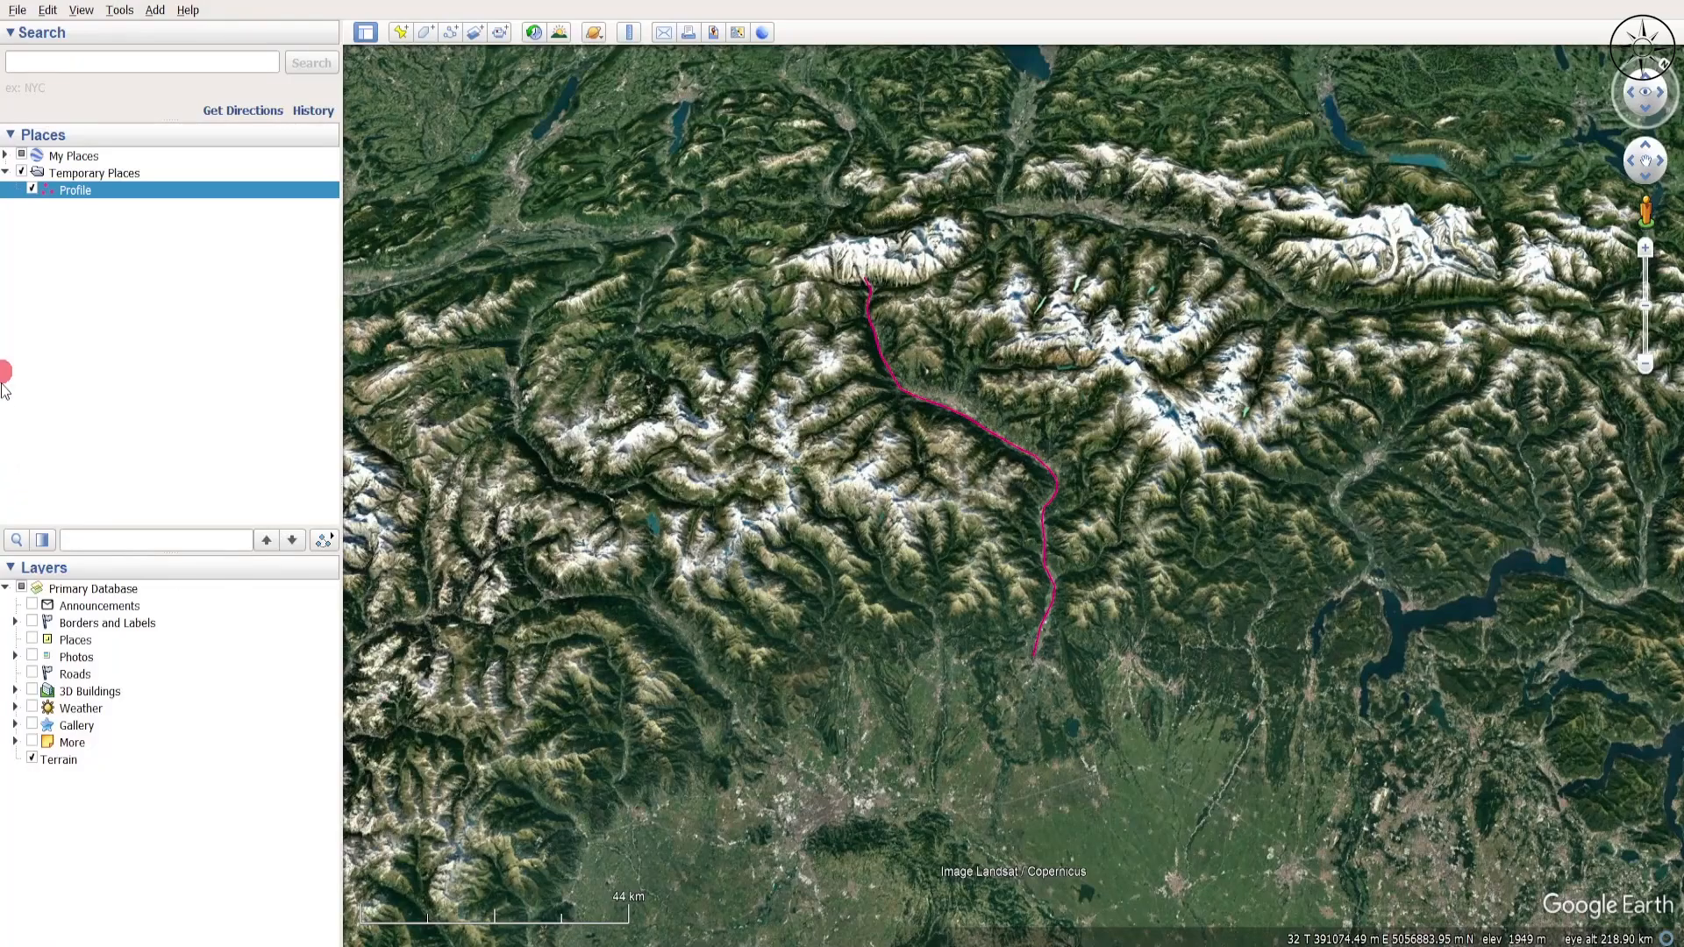
# Open the context menu of the Profile path under Temporary Places
pyautogui.rightClick(76, 191)
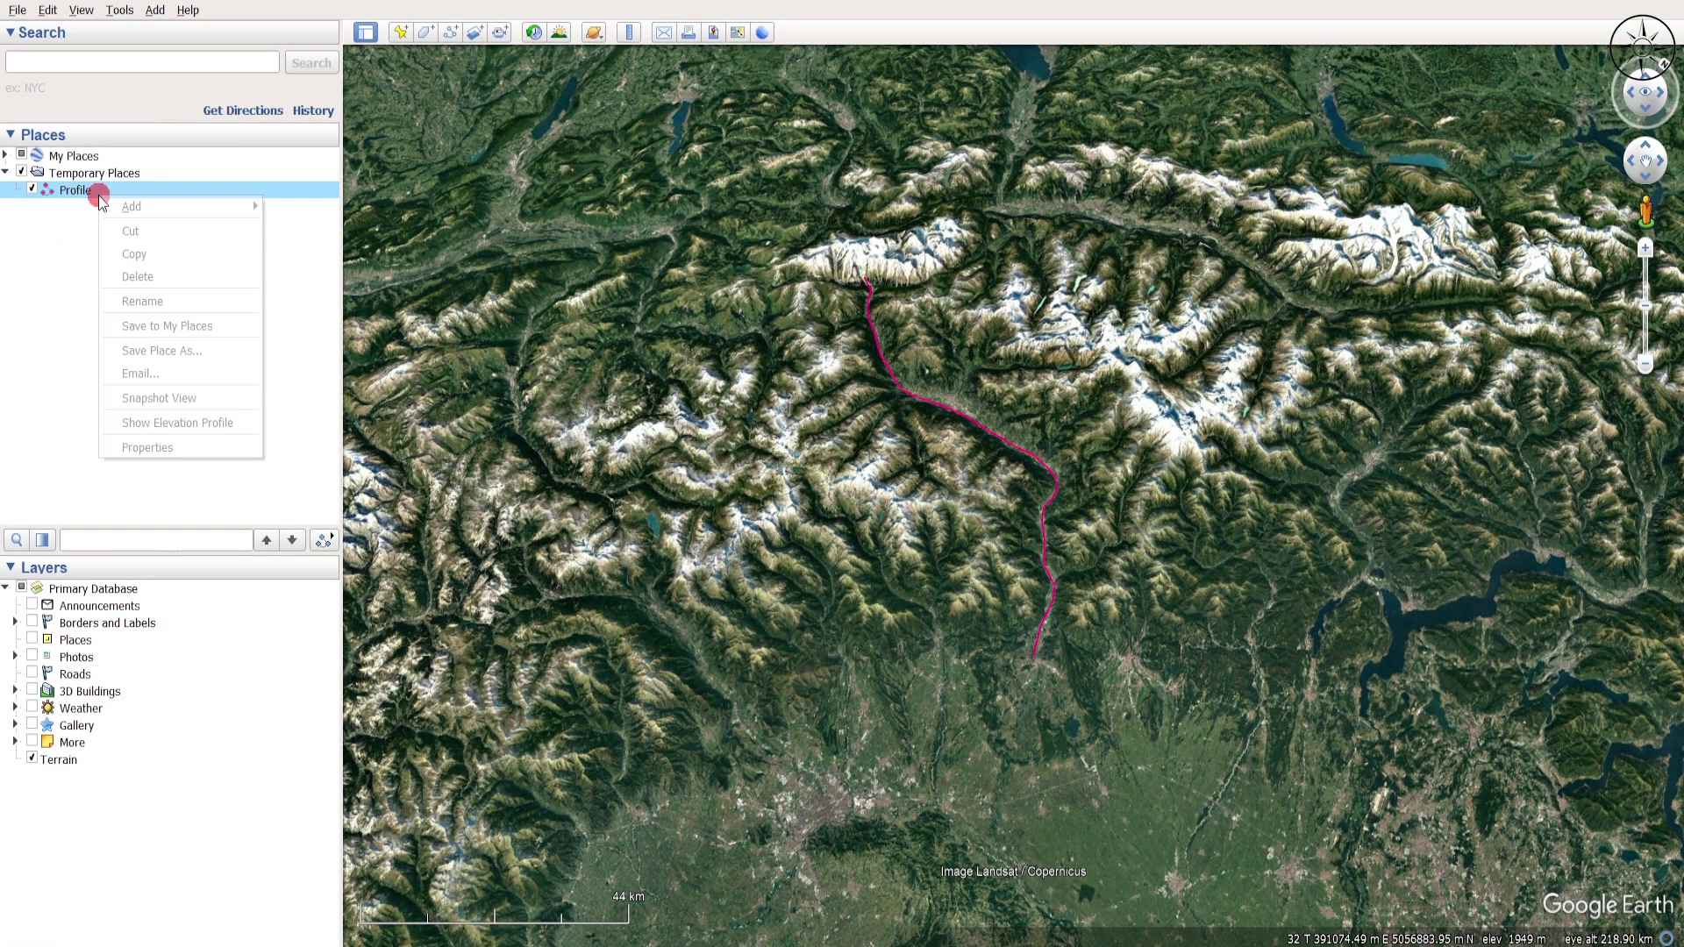
pyautogui.moveTo(171, 398)
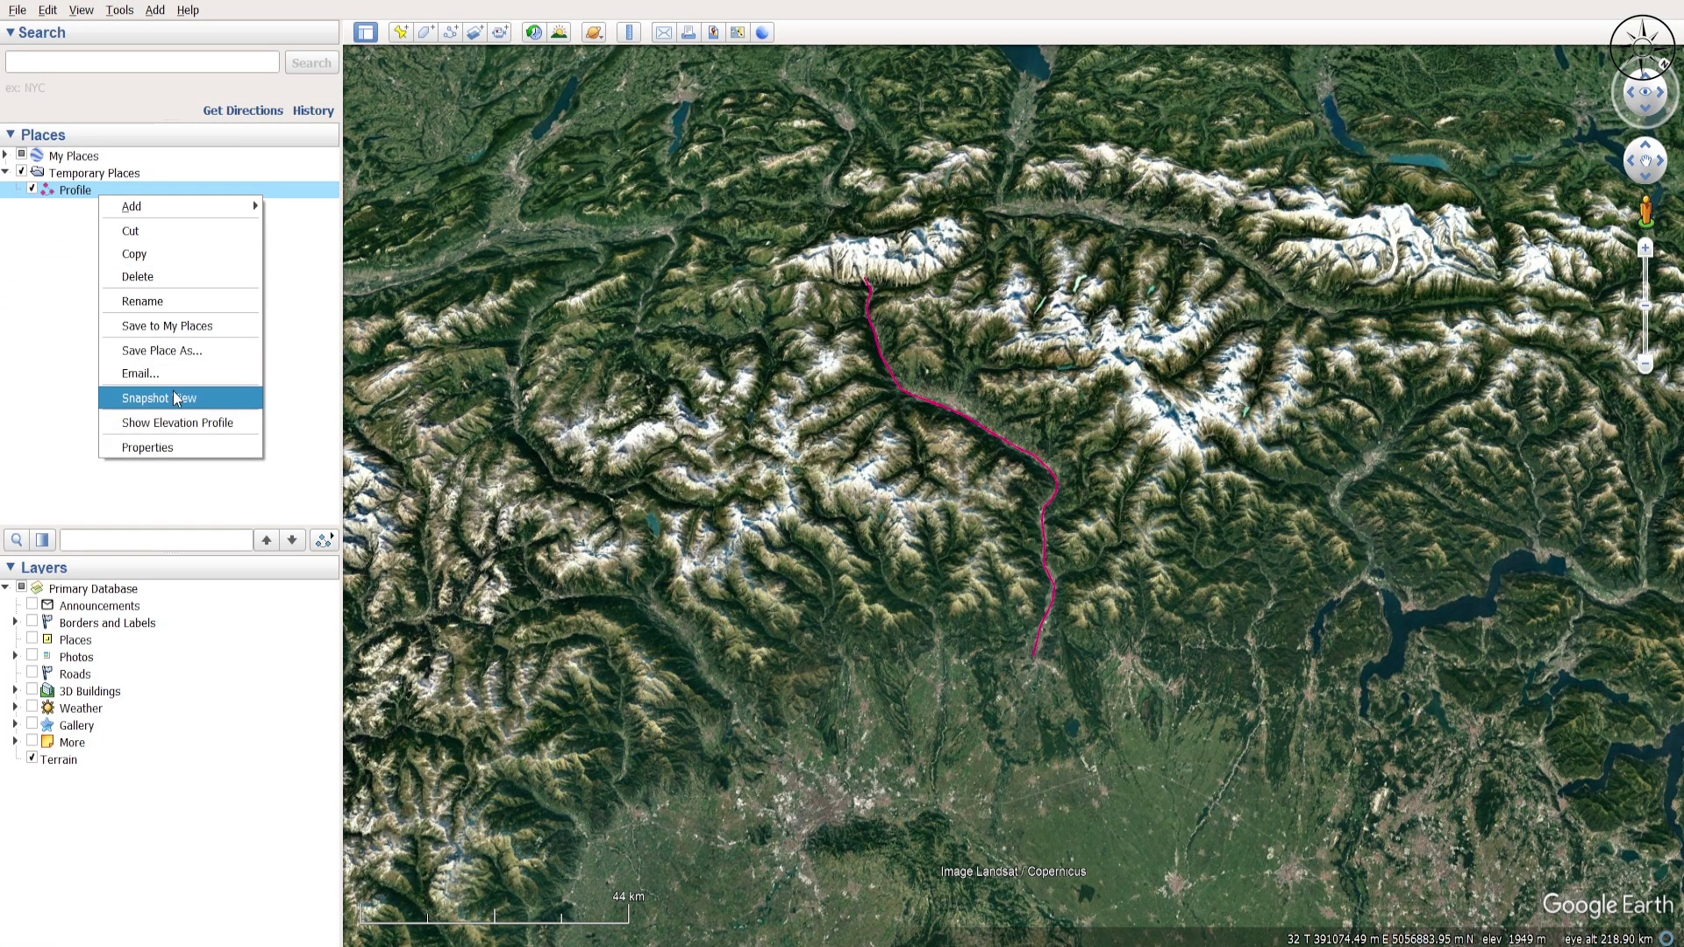
pyautogui.moveTo(179, 345)
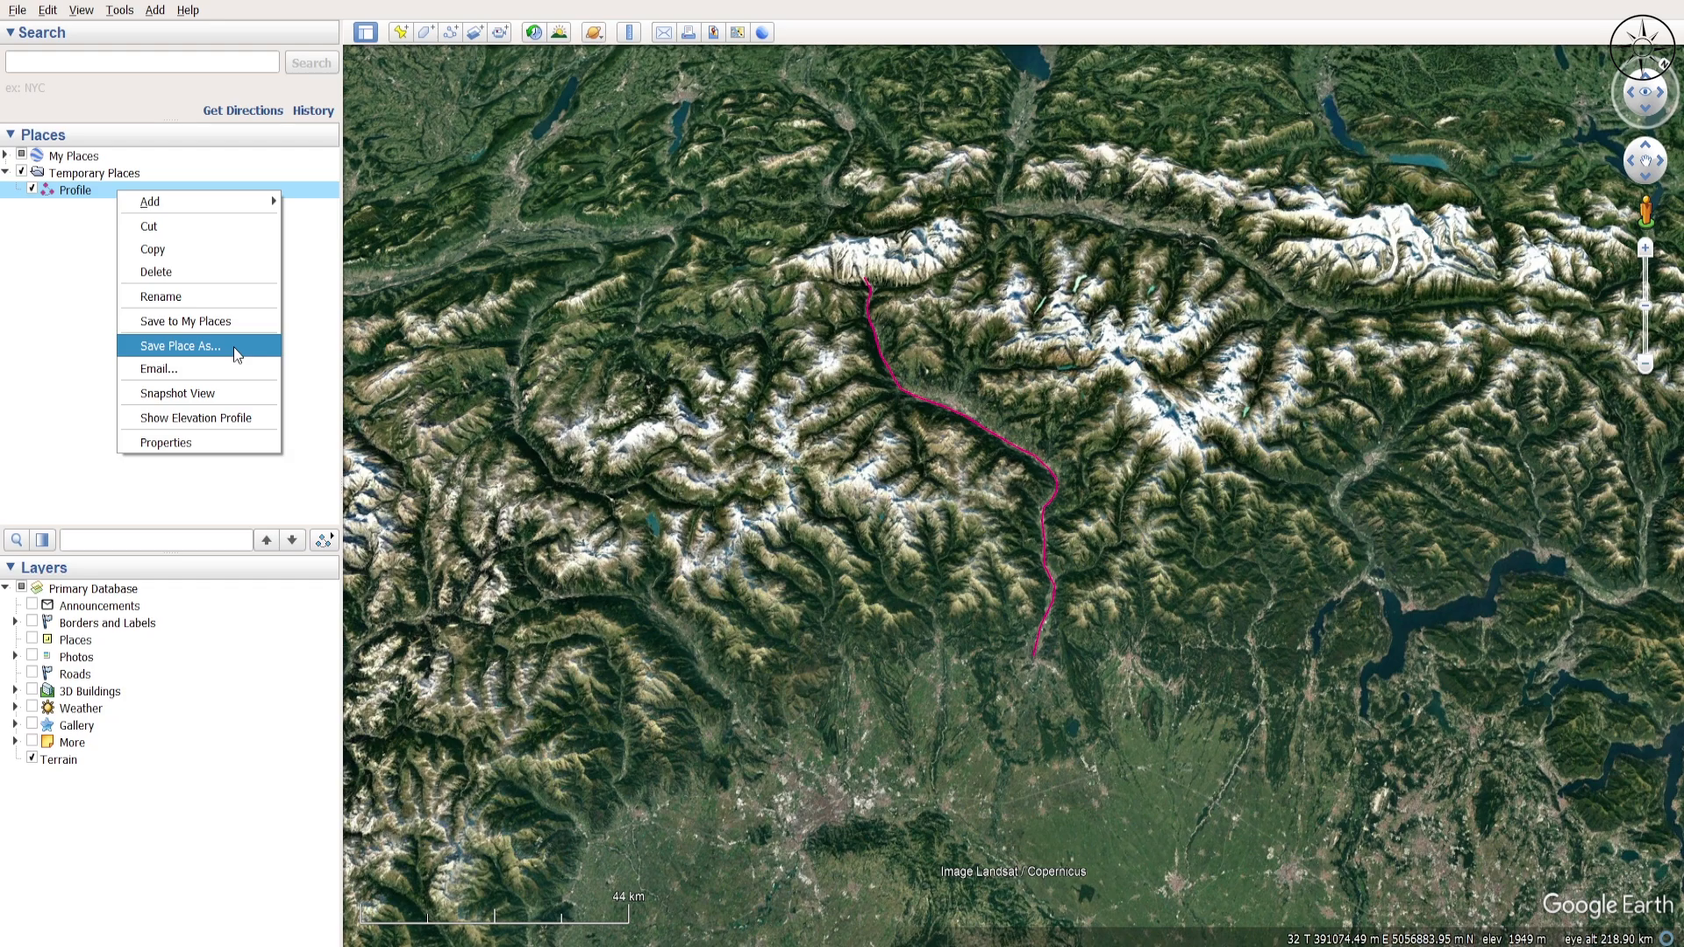
# Choose Save Place As to save Profile as a KMZ in Desktop > GE_Excel
pyautogui.click(179, 346)
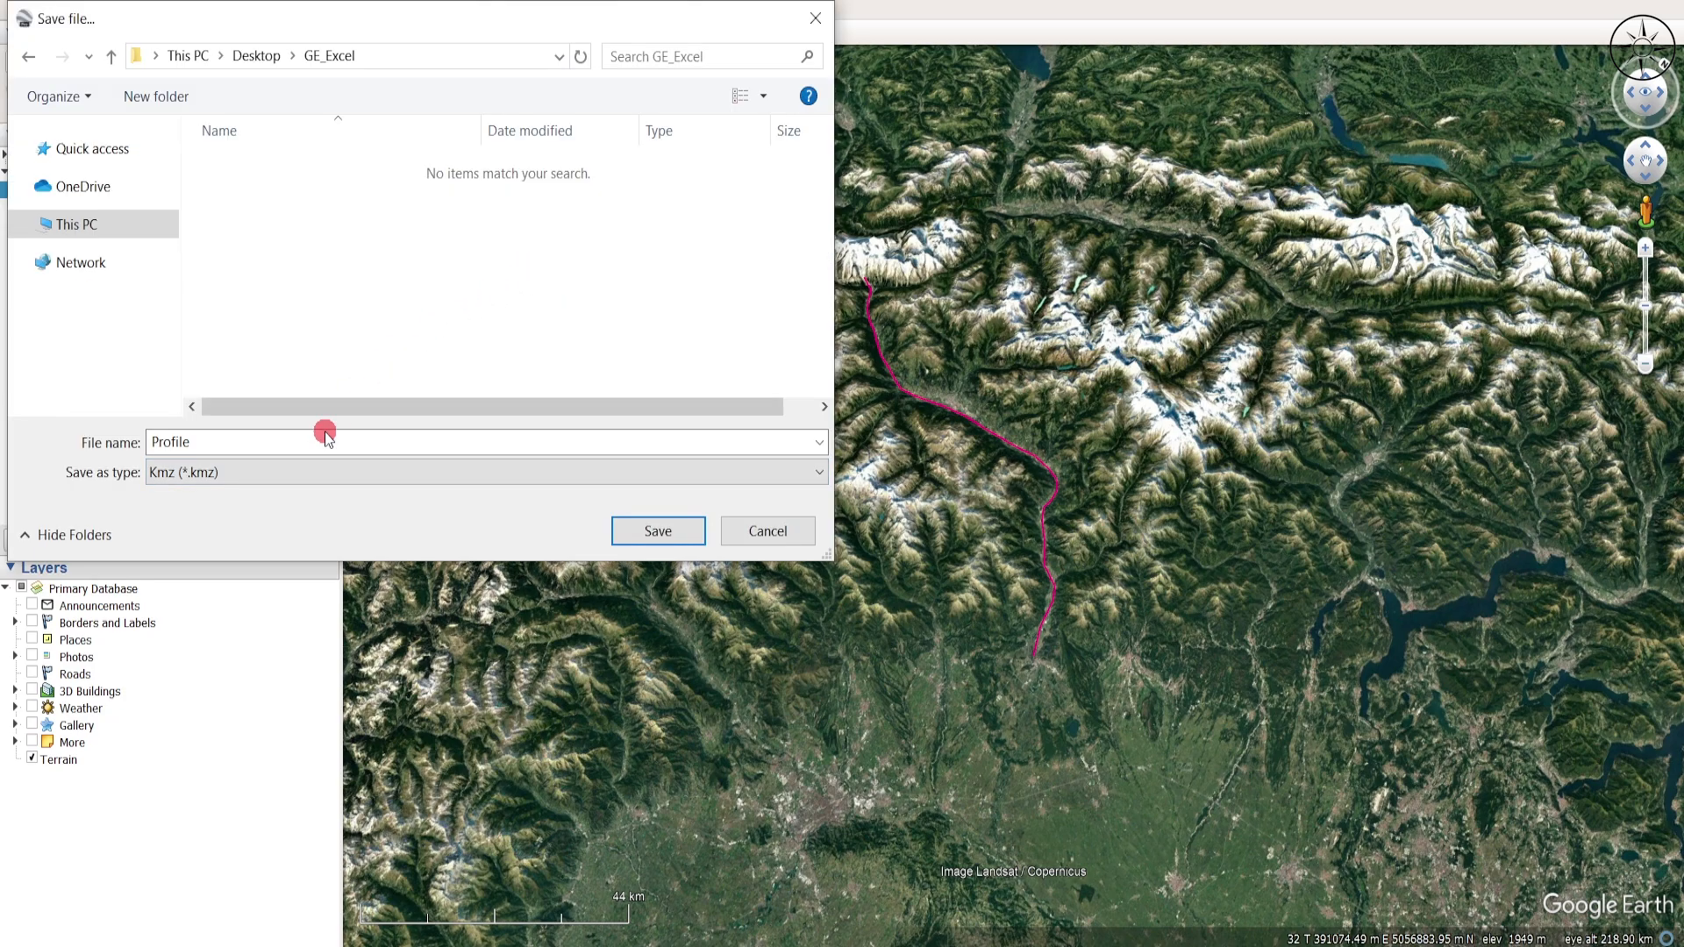
pyautogui.moveTo(318, 537)
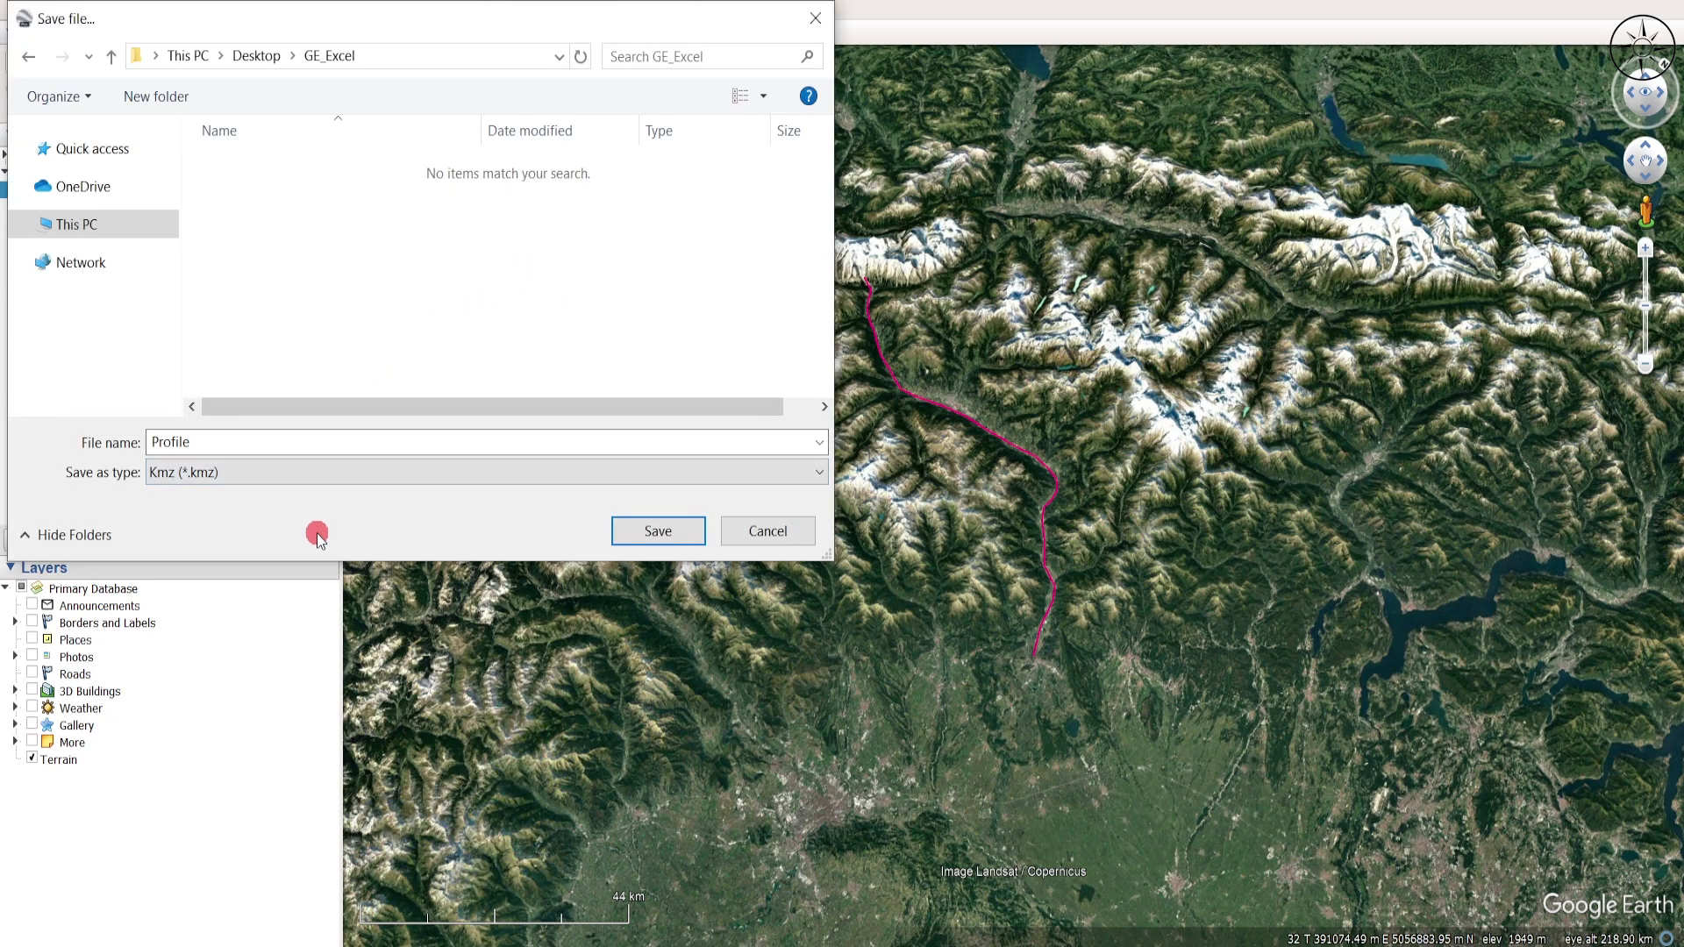
pyautogui.moveTo(318, 492)
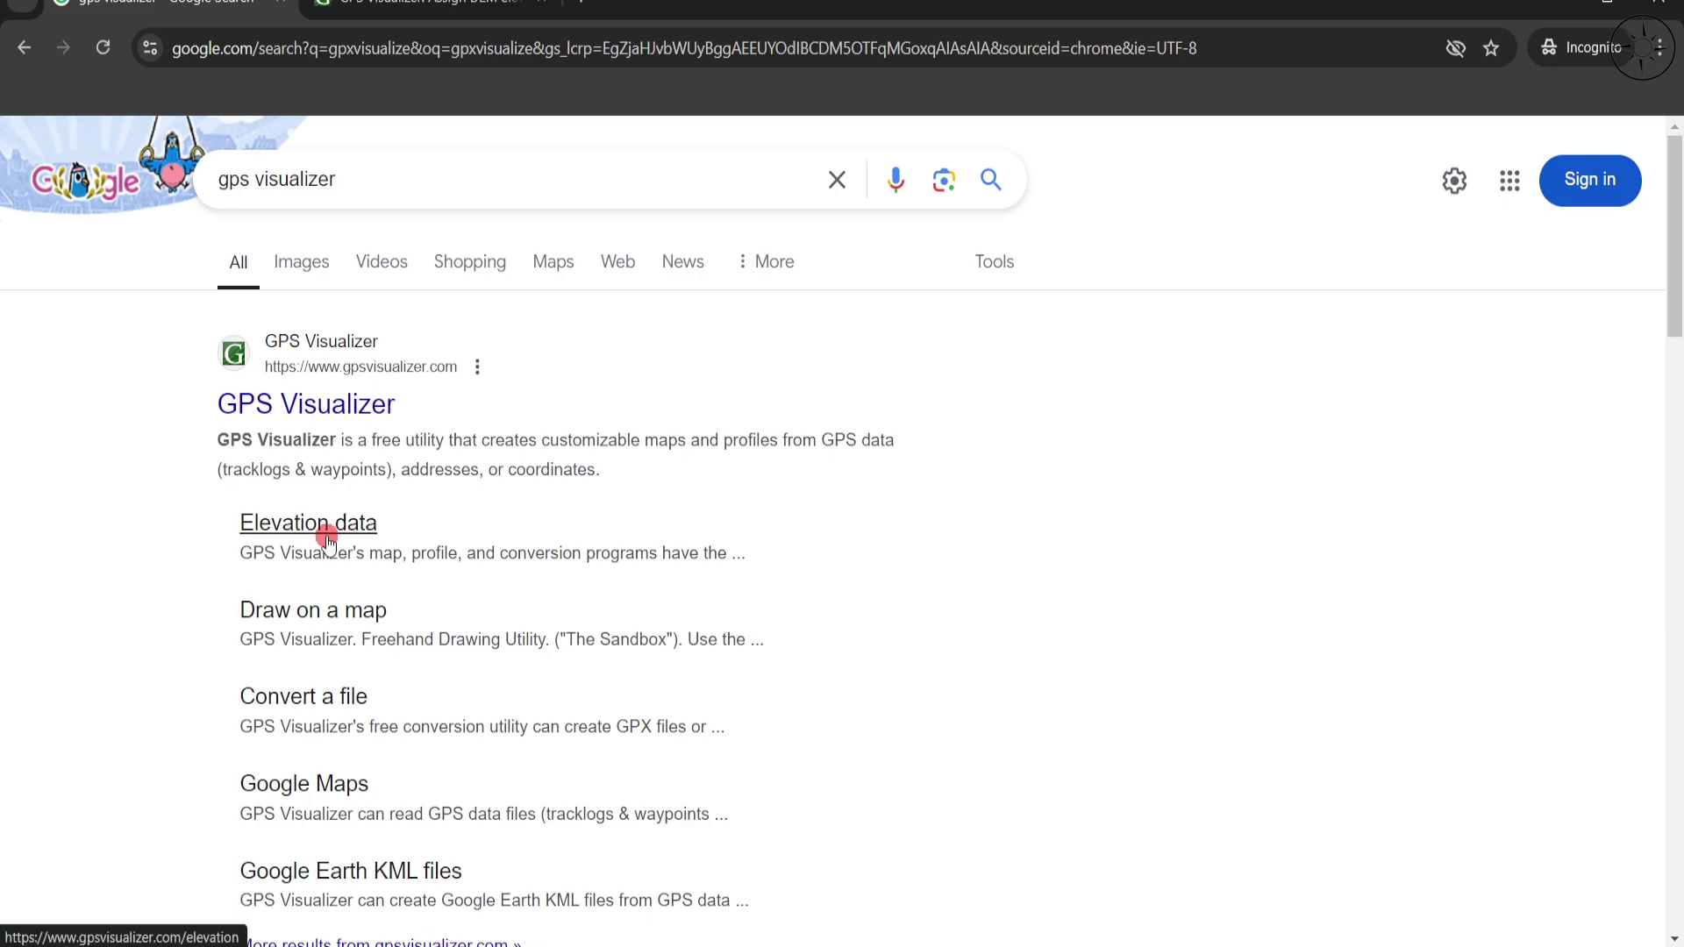
# Open GPS Visualizer's Elevation data page and start choosing a file under Solution #1
pyautogui.click(307, 522)
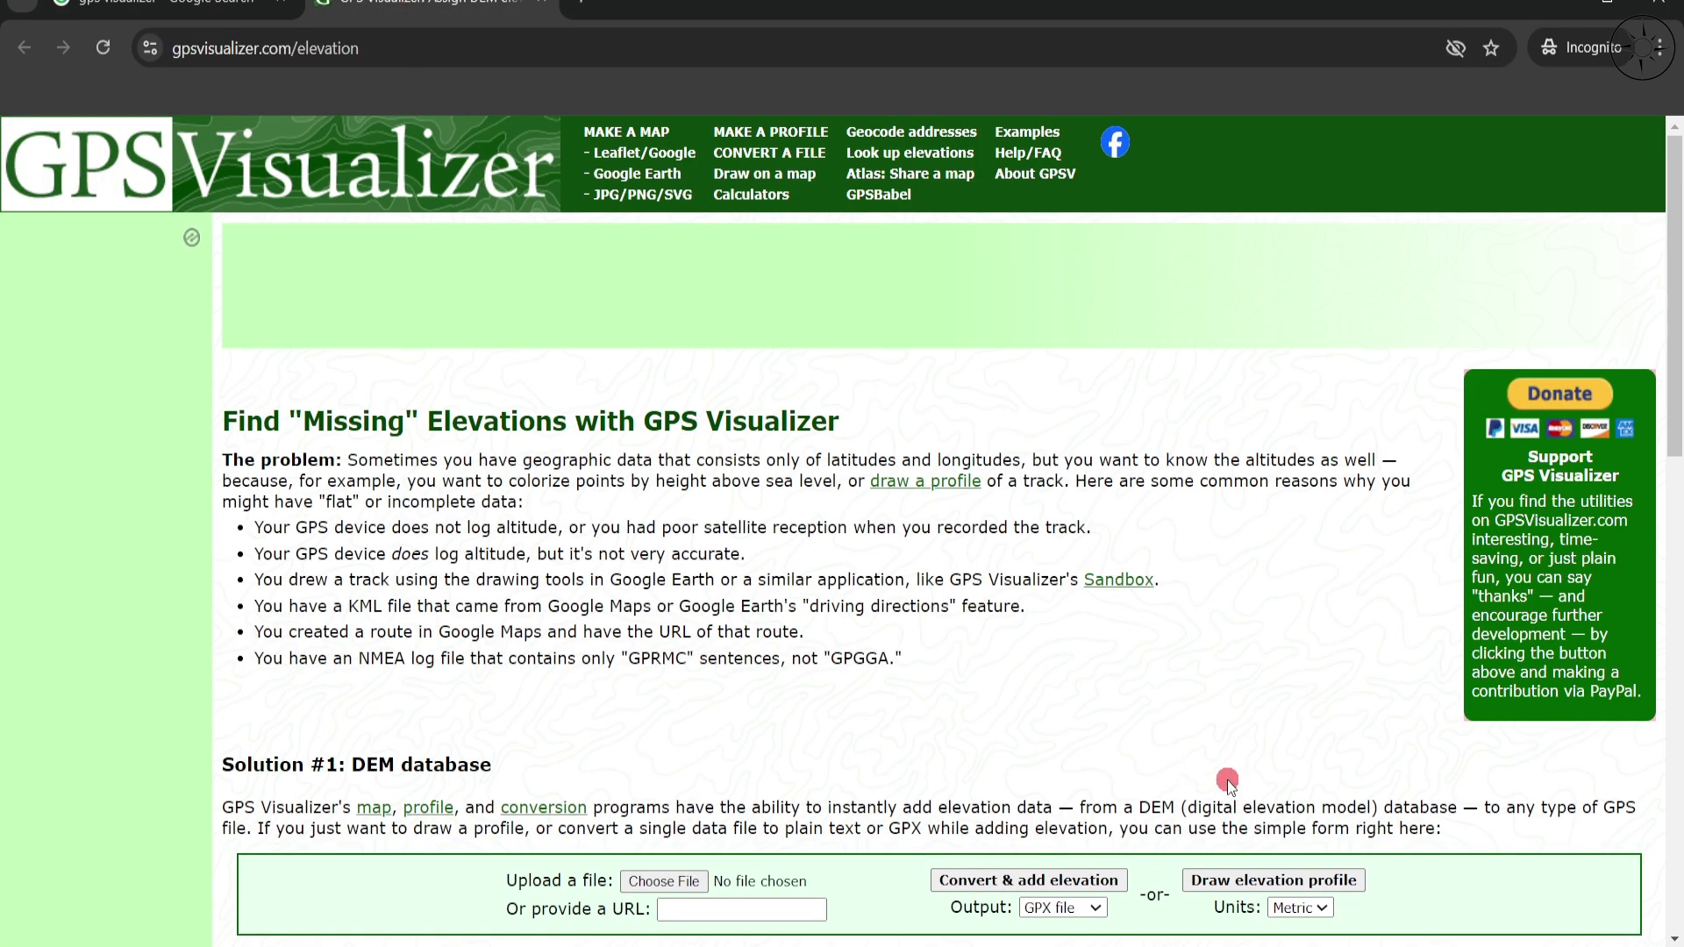
pyautogui.scroll(-3)
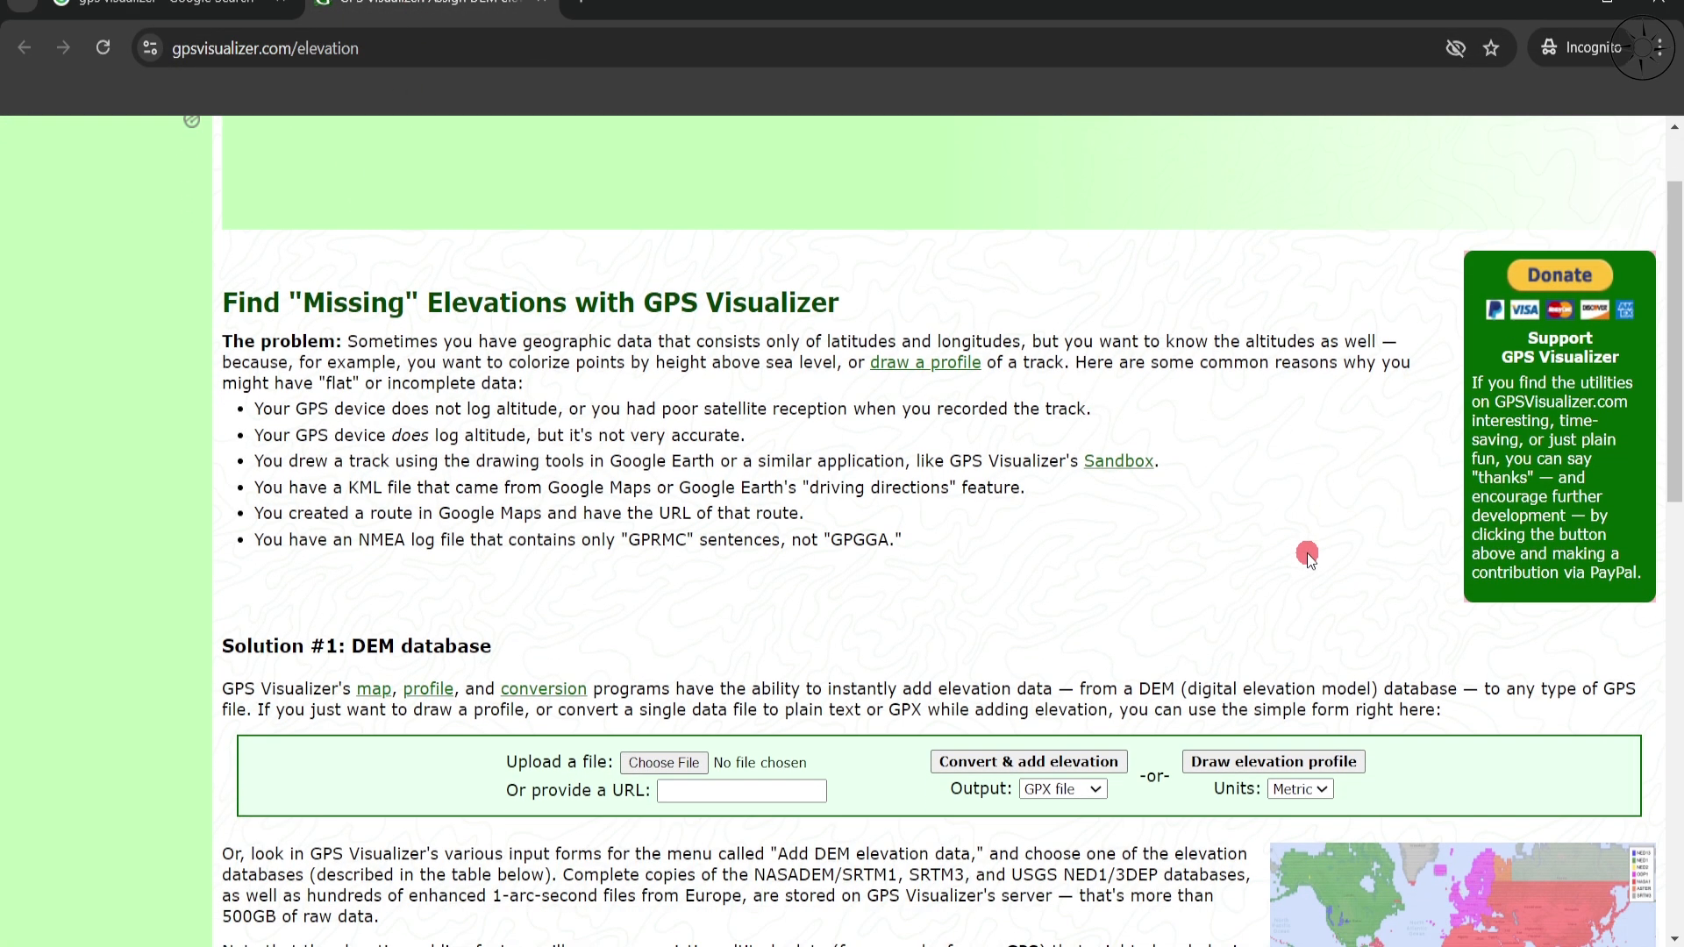
pyautogui.moveTo(656, 699)
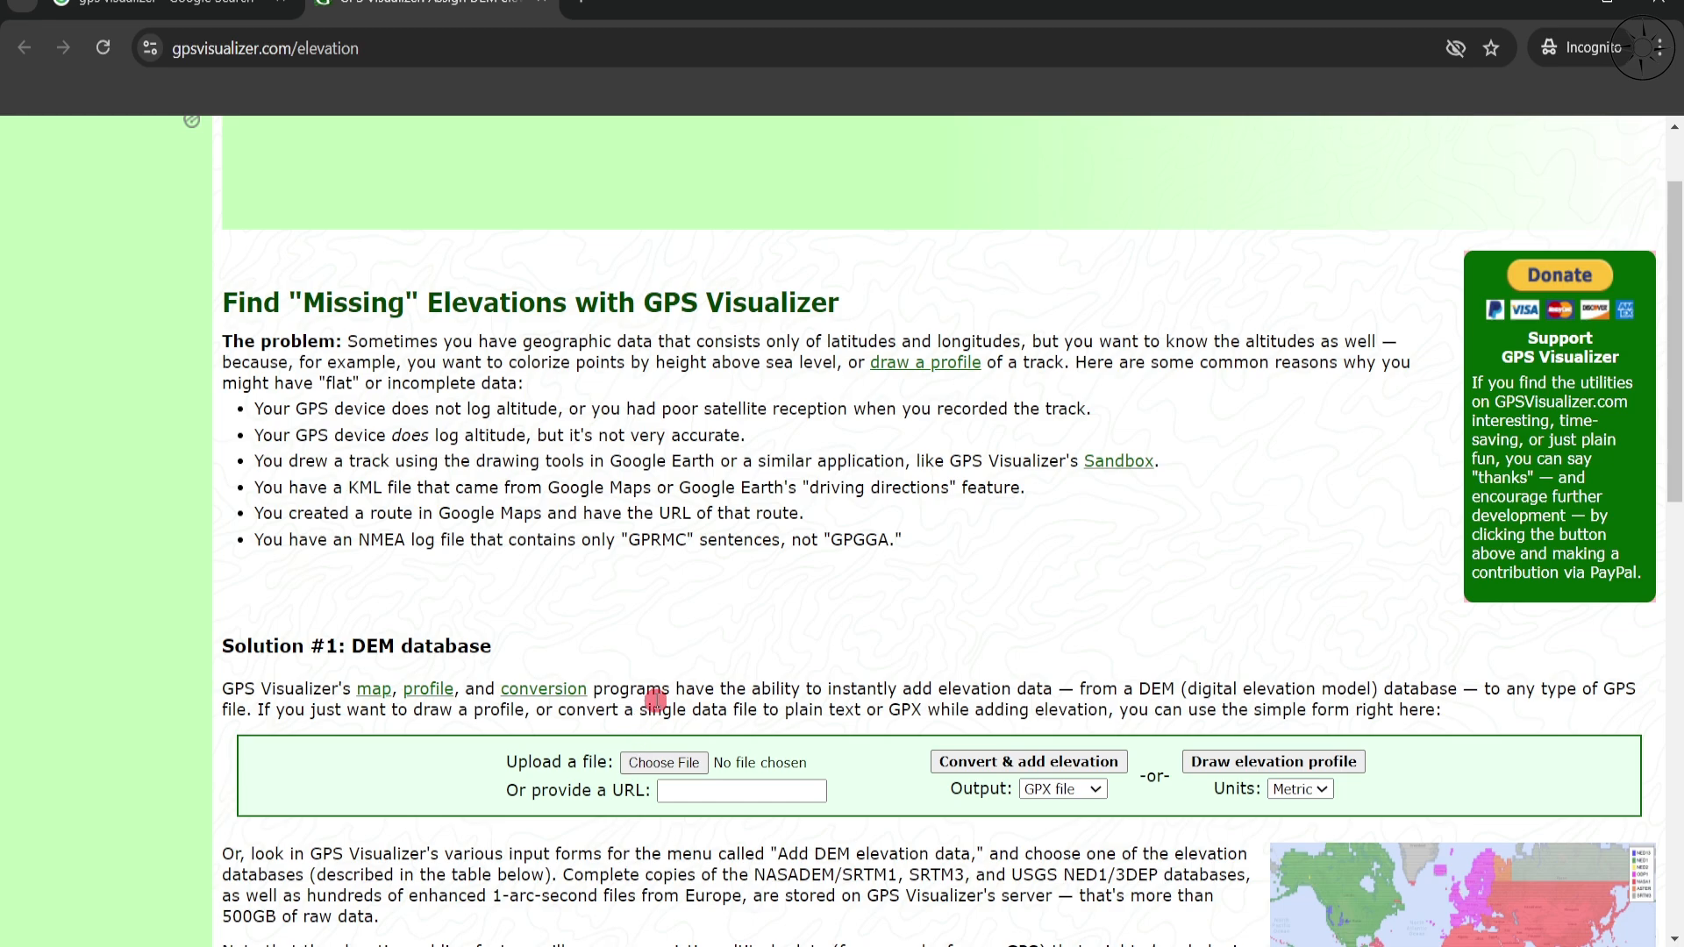
pyautogui.click(663, 763)
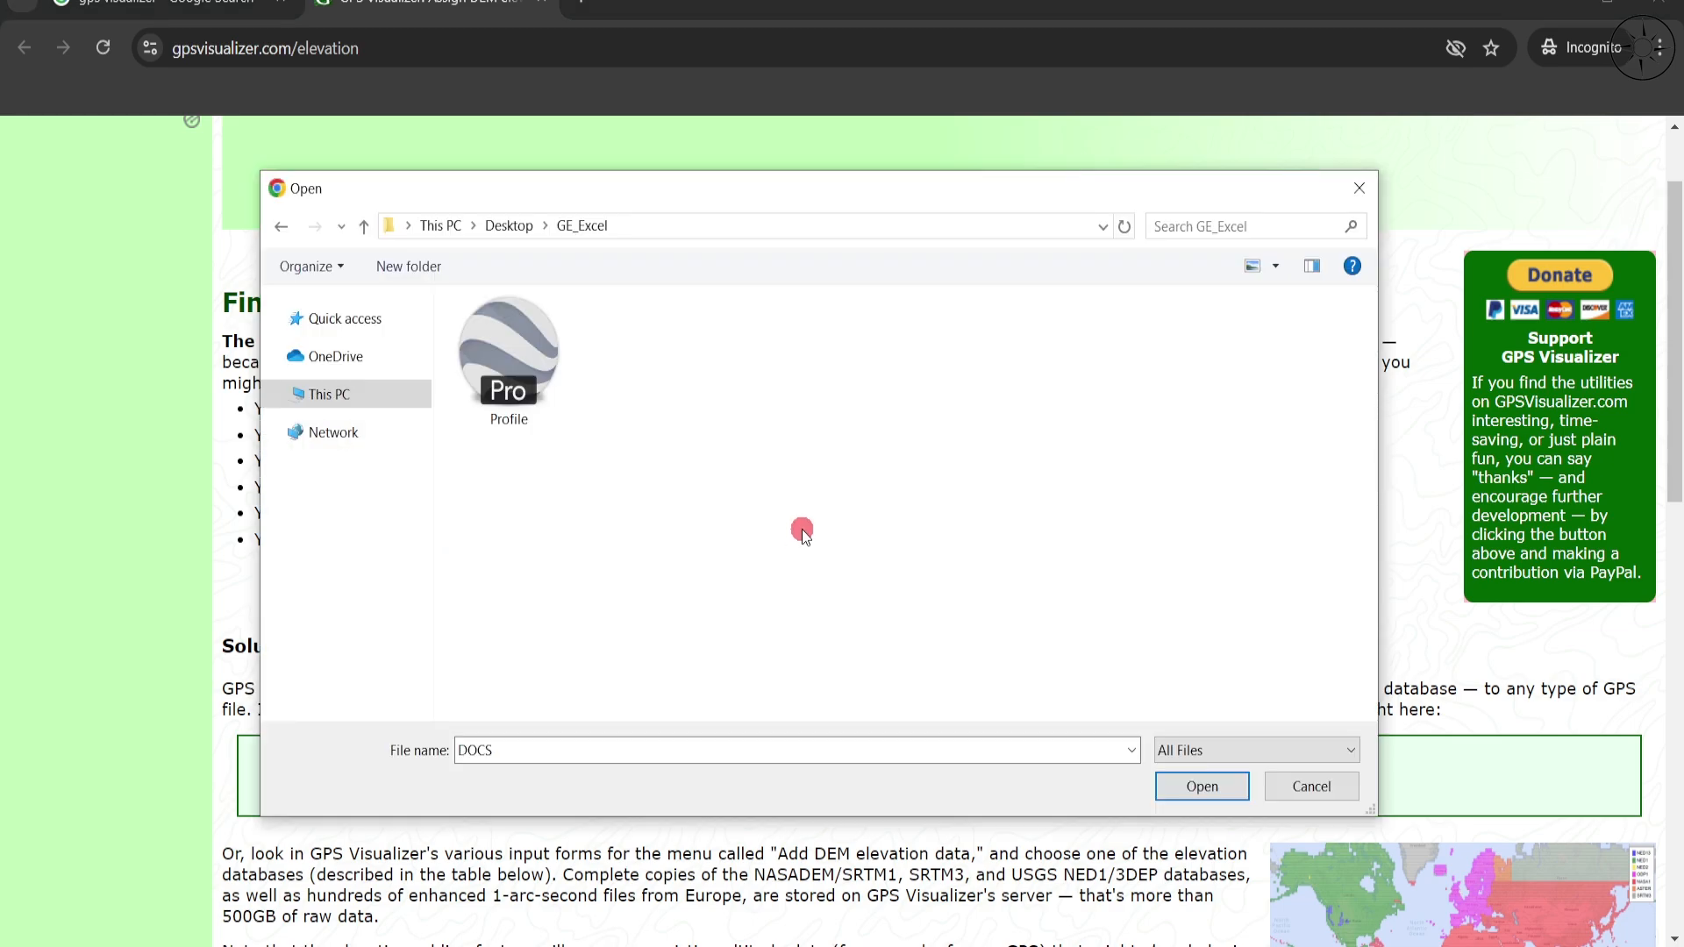
# Upload Profile.kmz, choose the output format, and convert it adding elevations
pyautogui.click(508, 355)
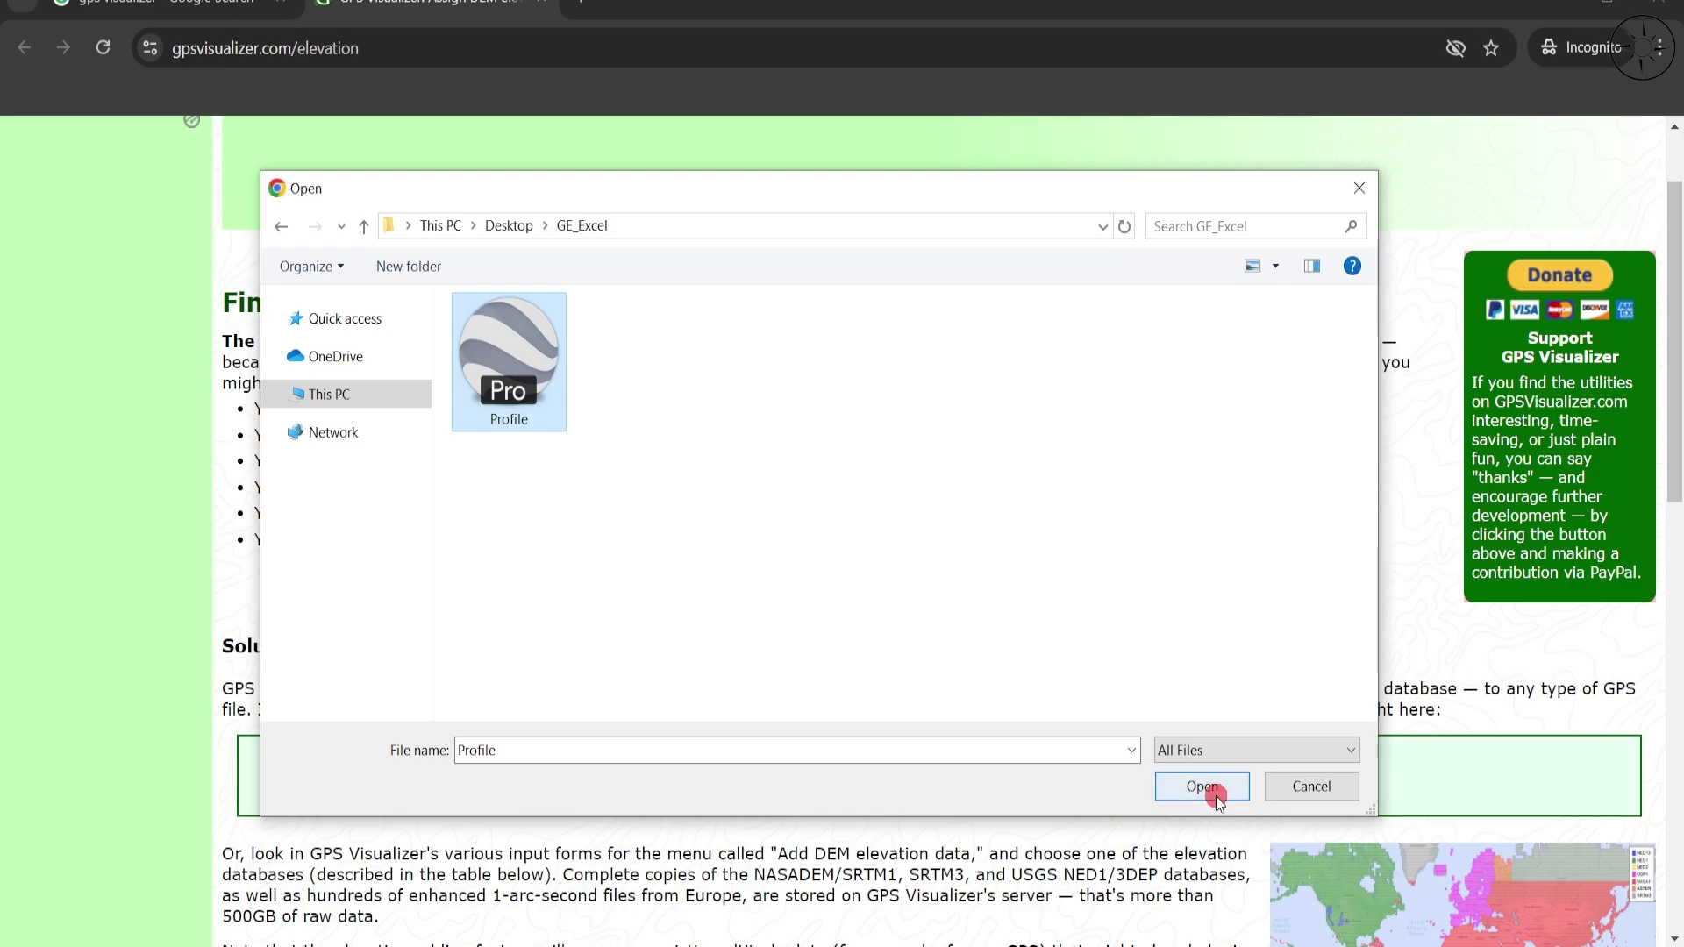
pyautogui.click(1201, 786)
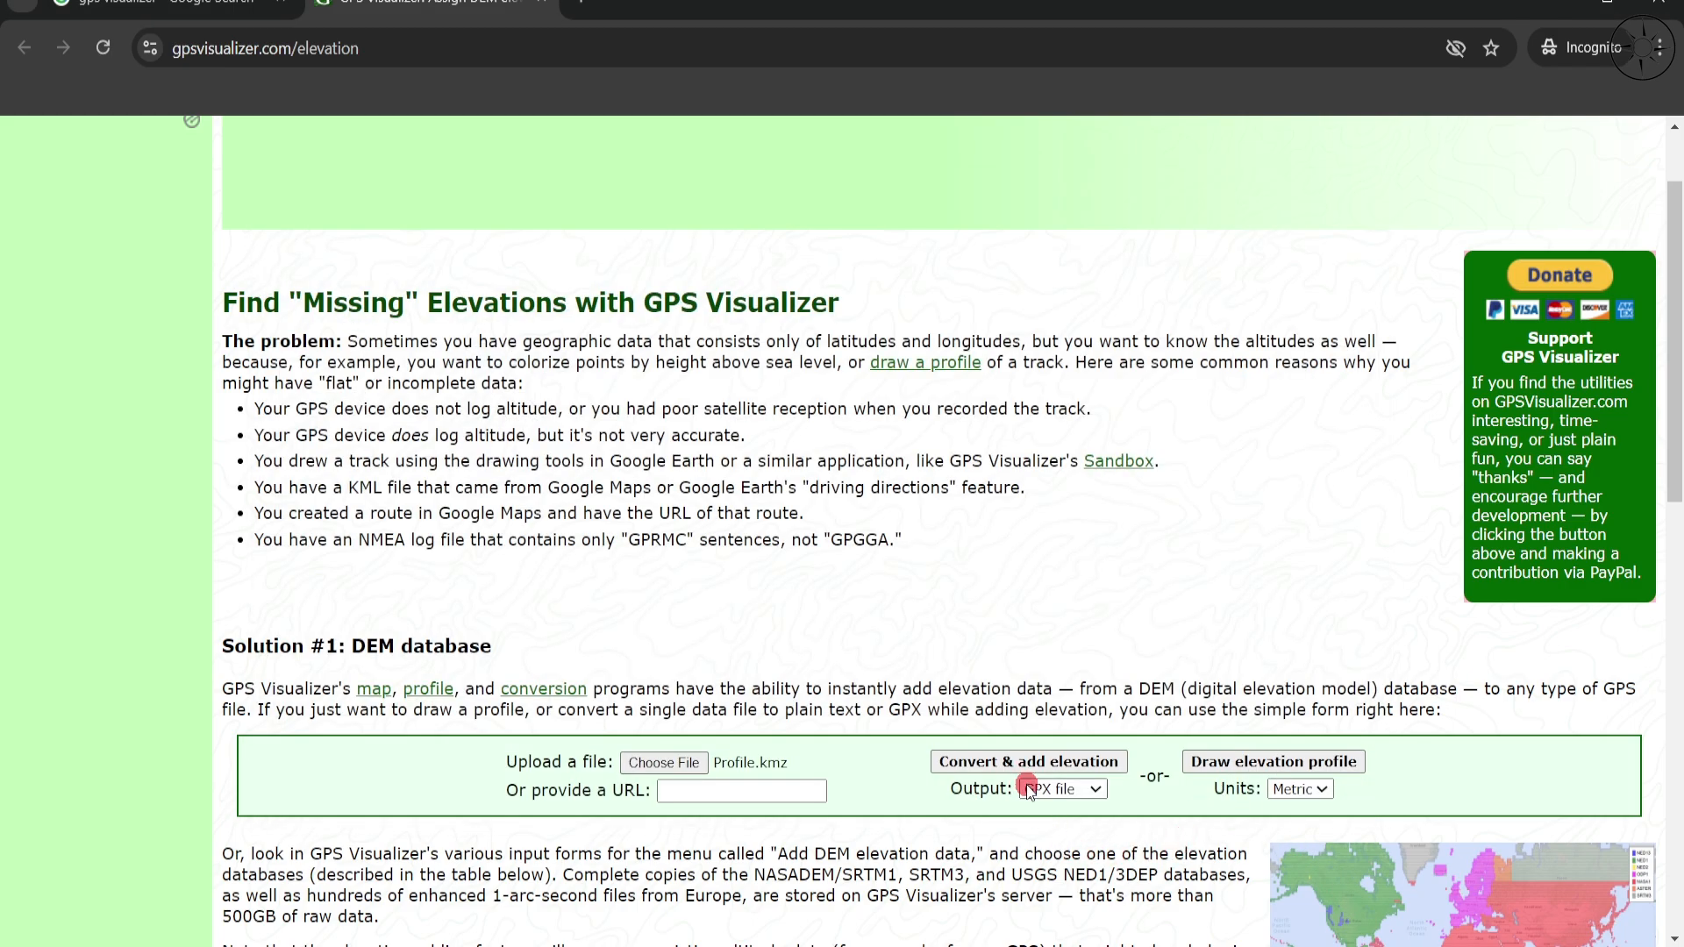
pyautogui.click(1061, 789)
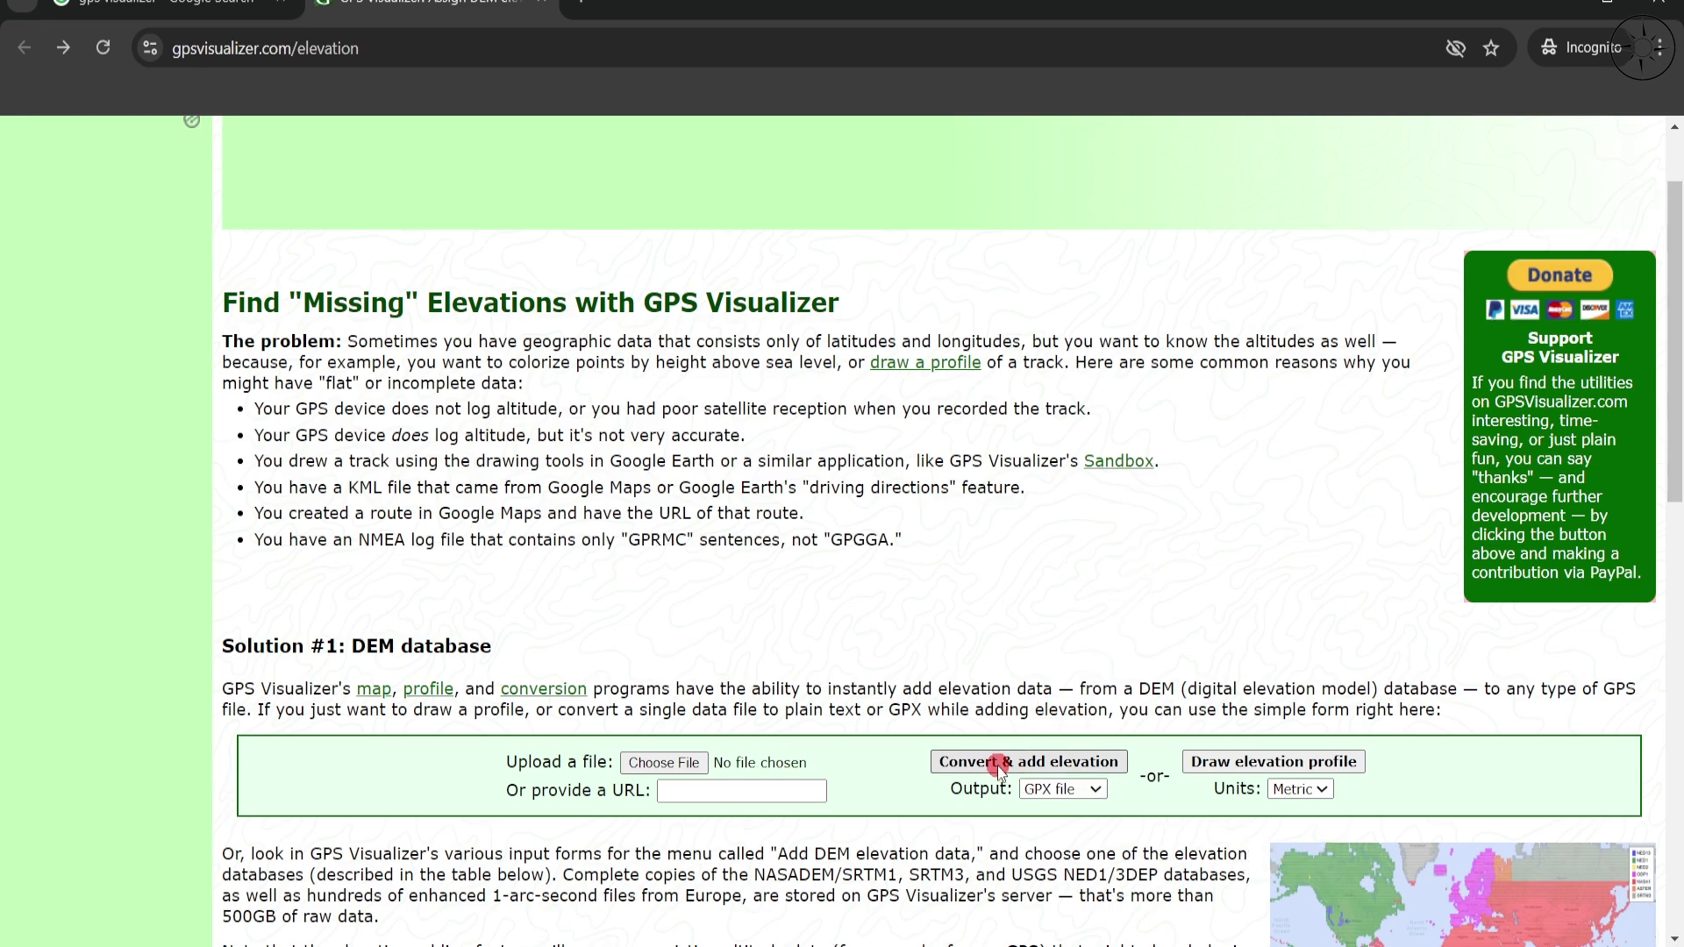
pyautogui.click(1028, 761)
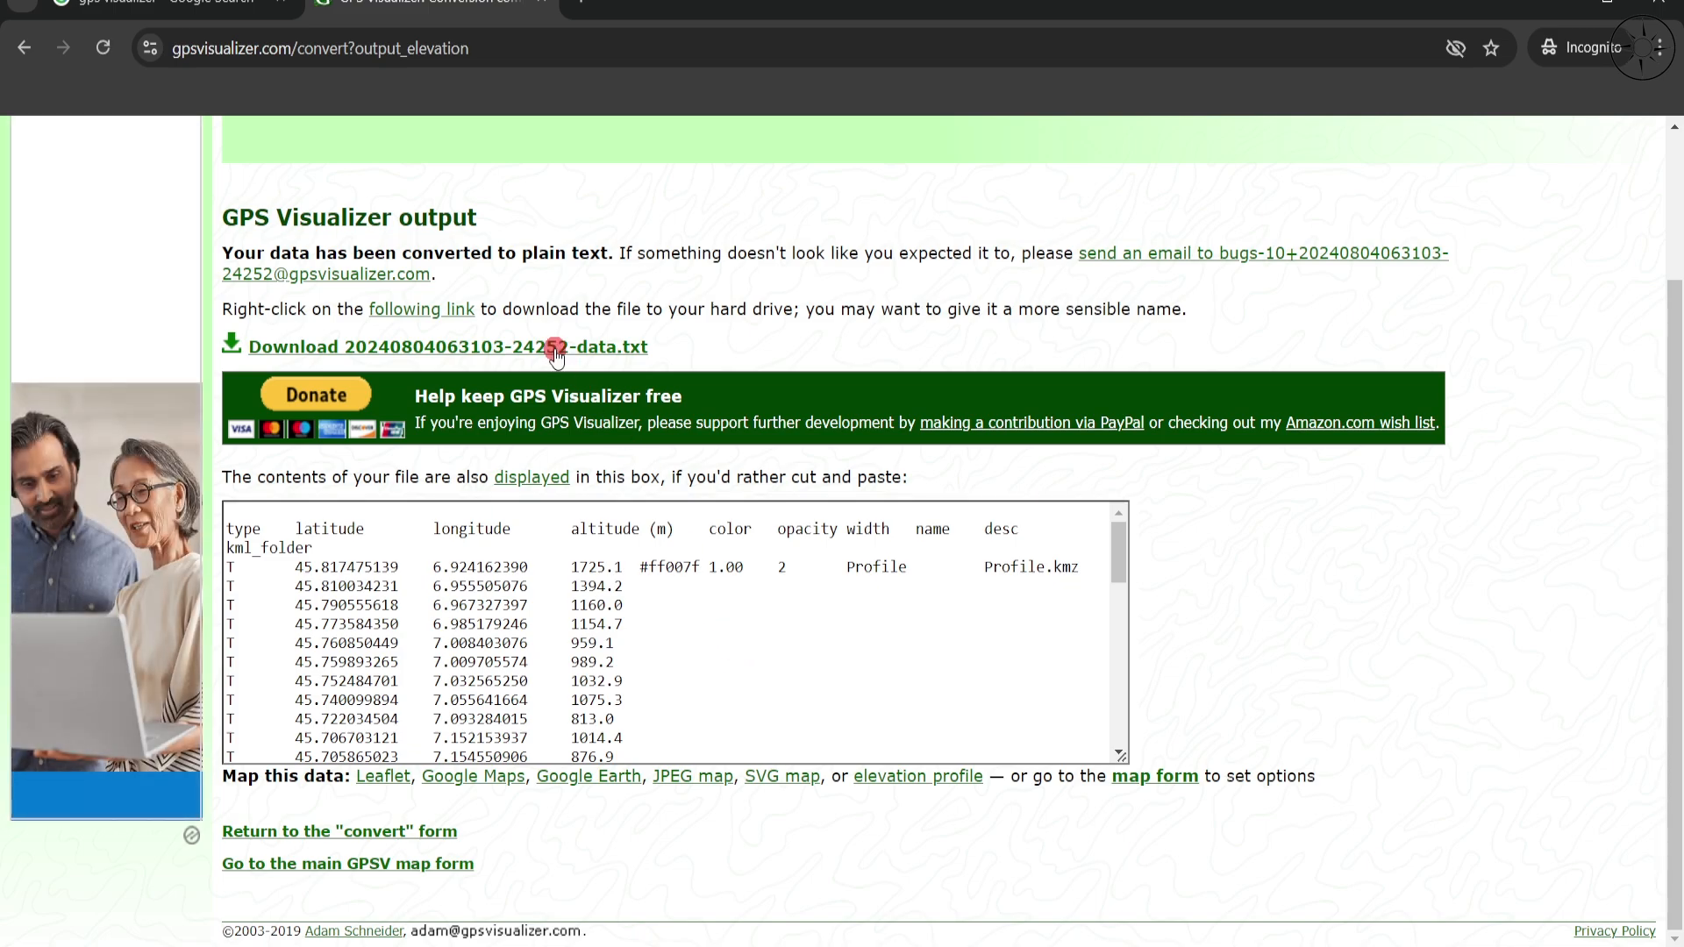
# Download the converted -data.txt file and save it into GE_Excel
pyautogui.click(448, 346)
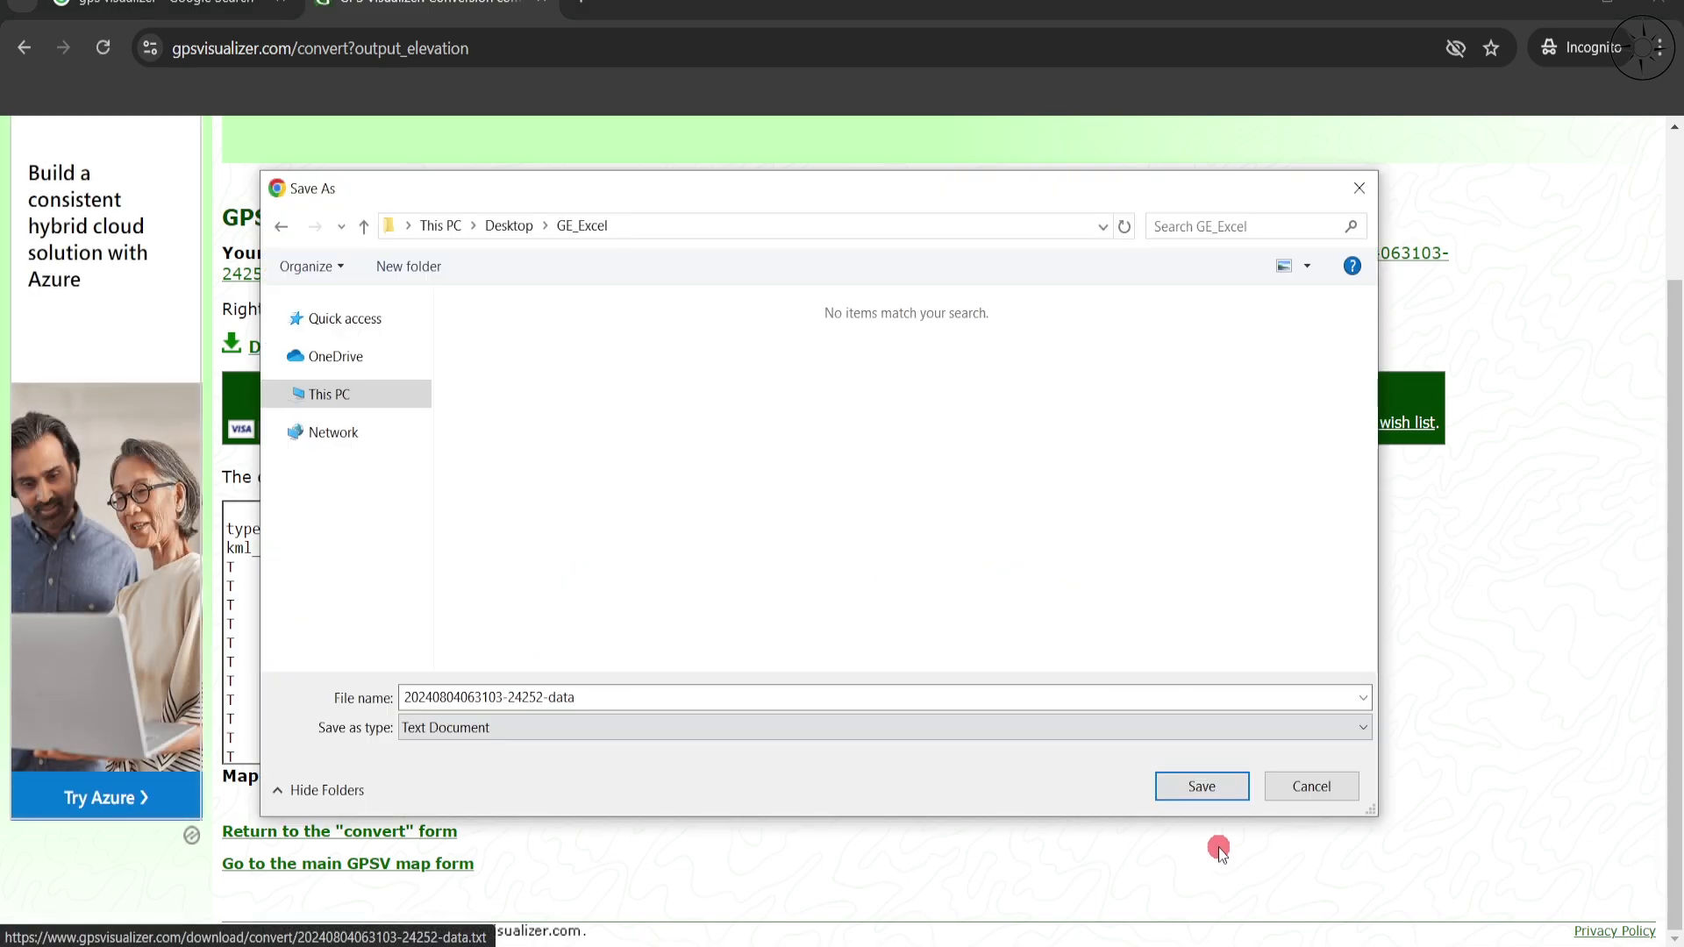
pyautogui.moveTo(1178, 598)
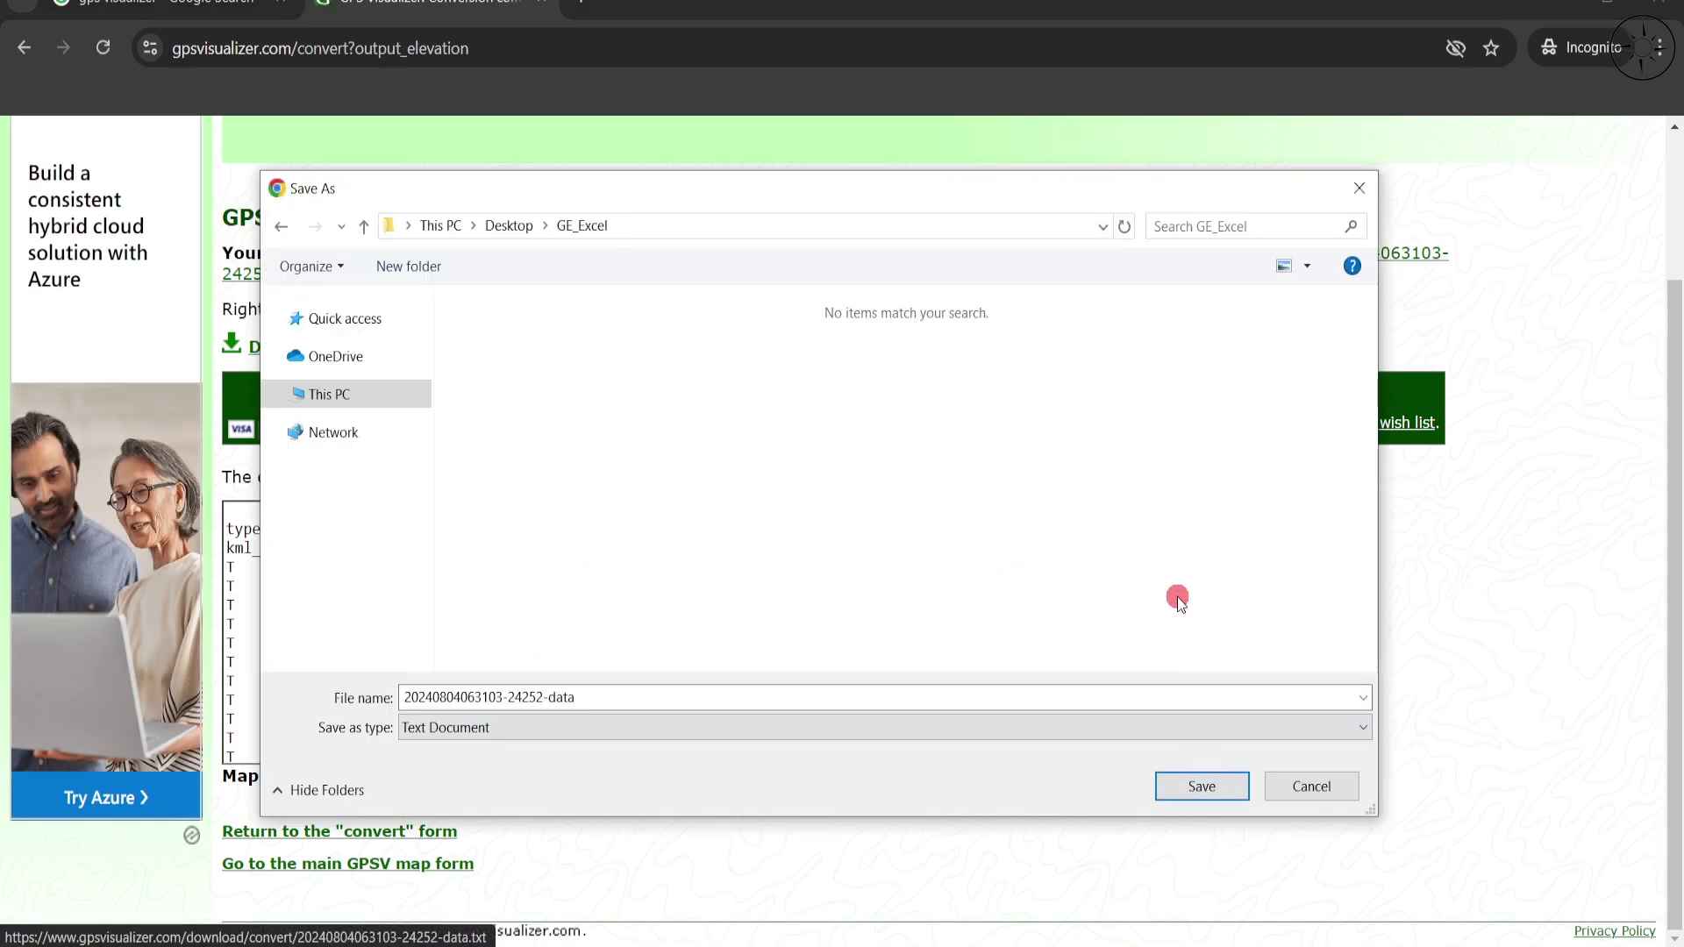
pyautogui.click(1200, 785)
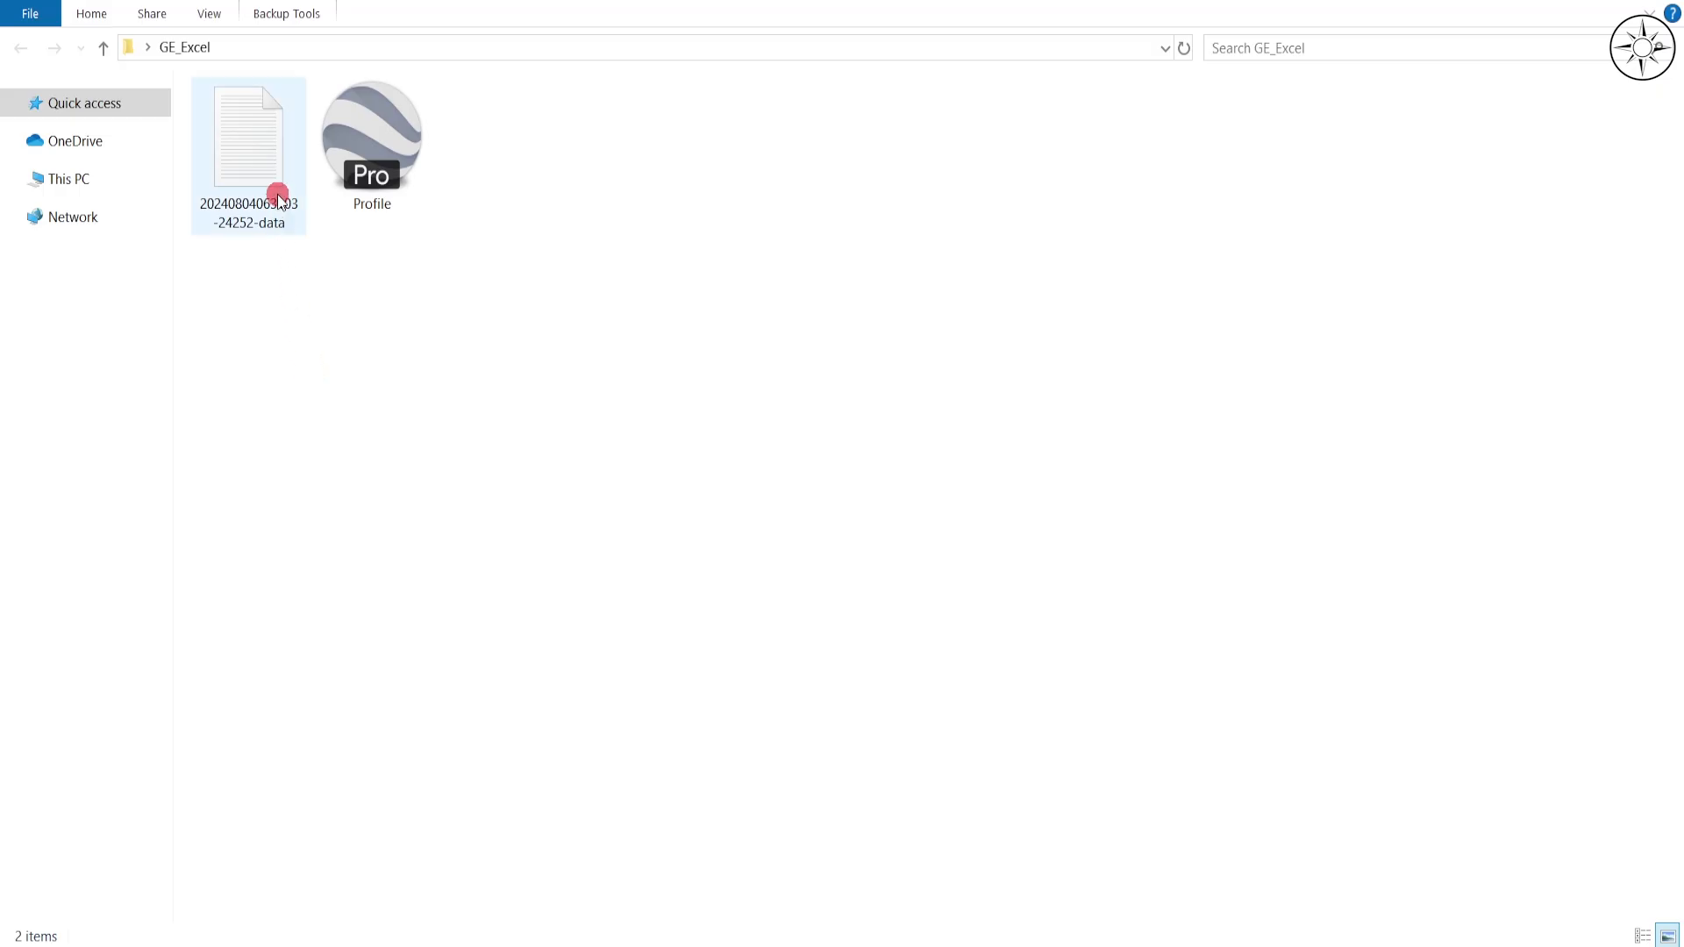
pyautogui.doubleClick(248, 139)
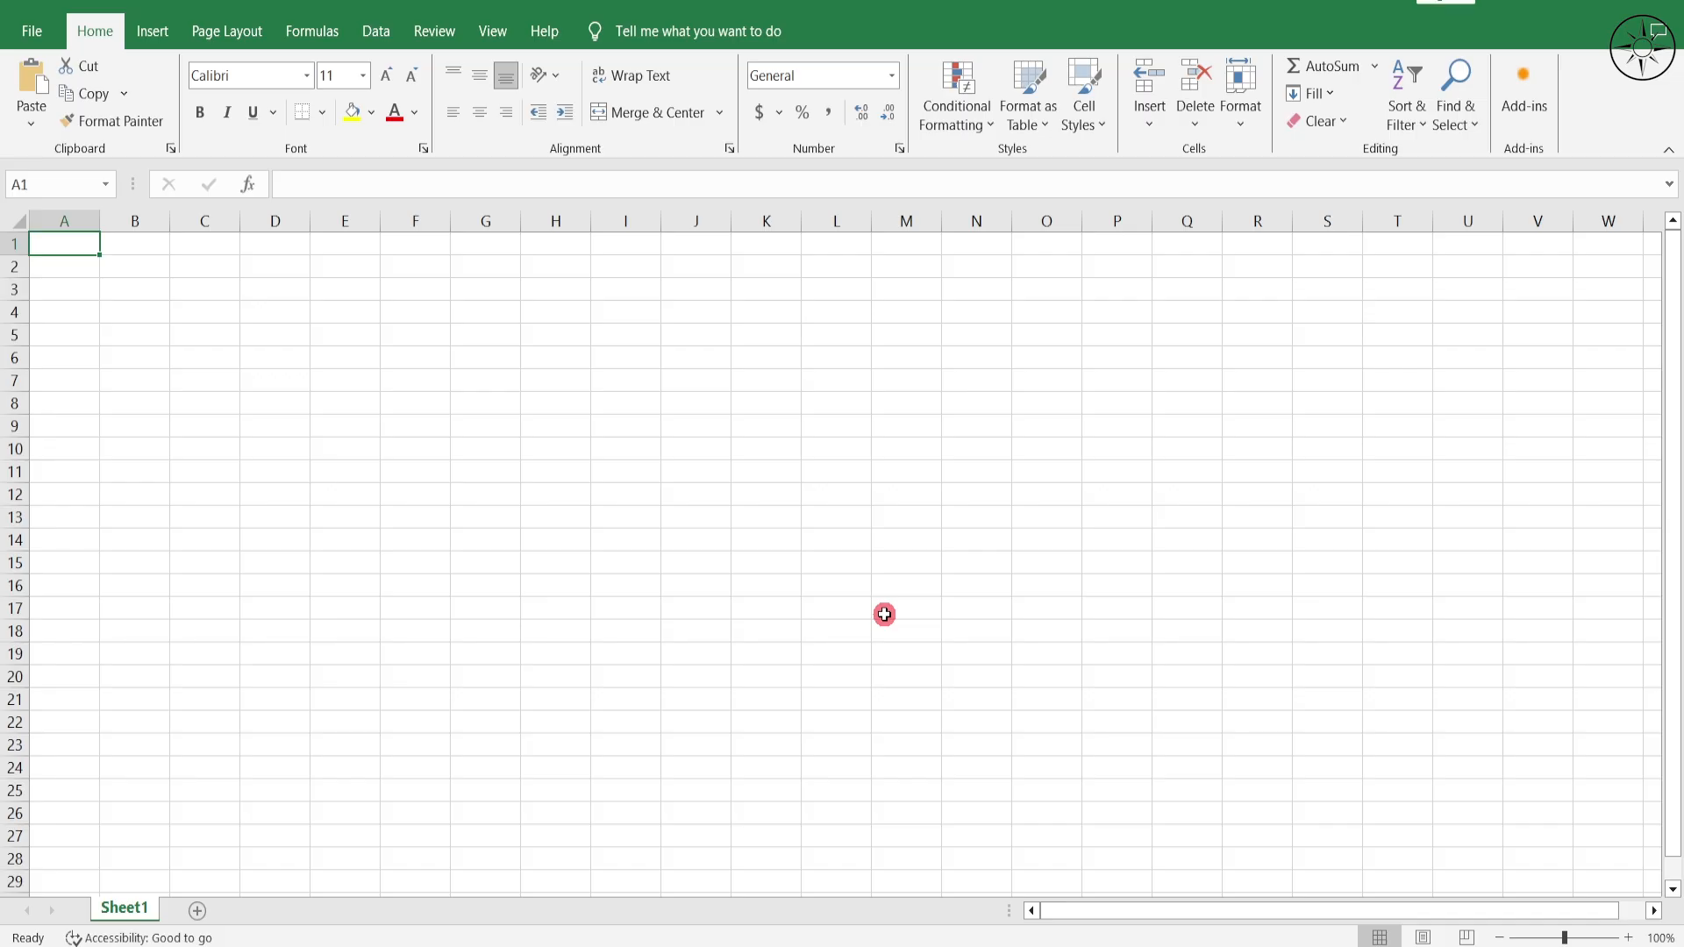
# Paste the tab-separated latitude, longitude and altitude data into cell A1
pyautogui.rightClick(63, 244)
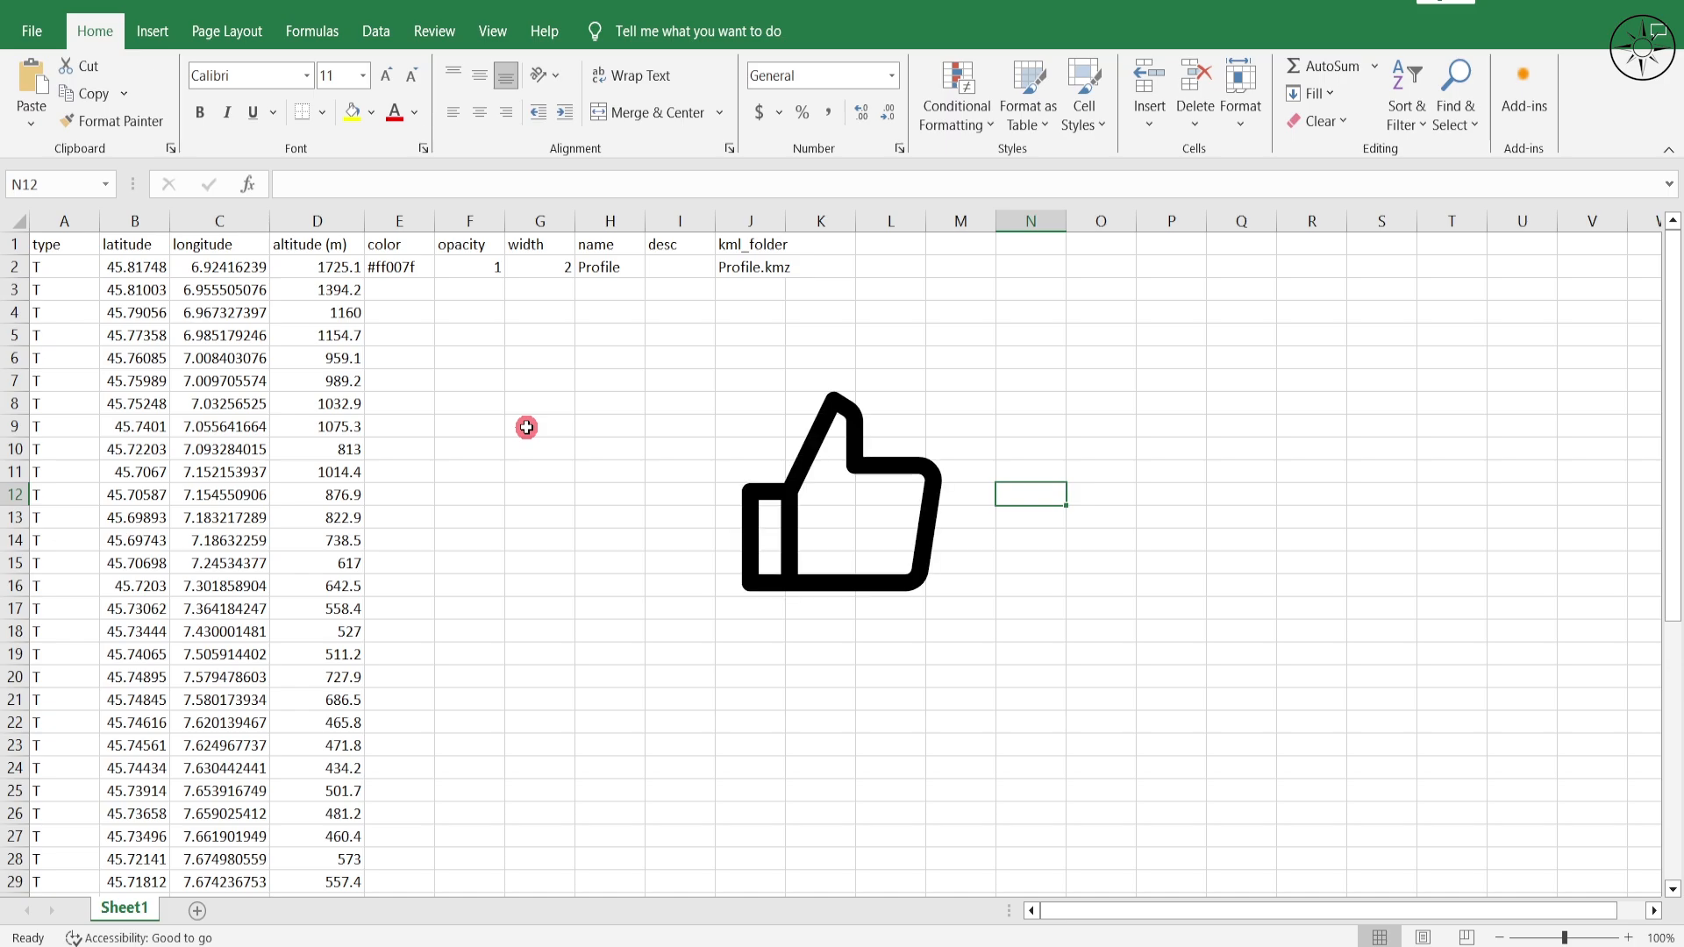
pyautogui.moveTo(571, 422)
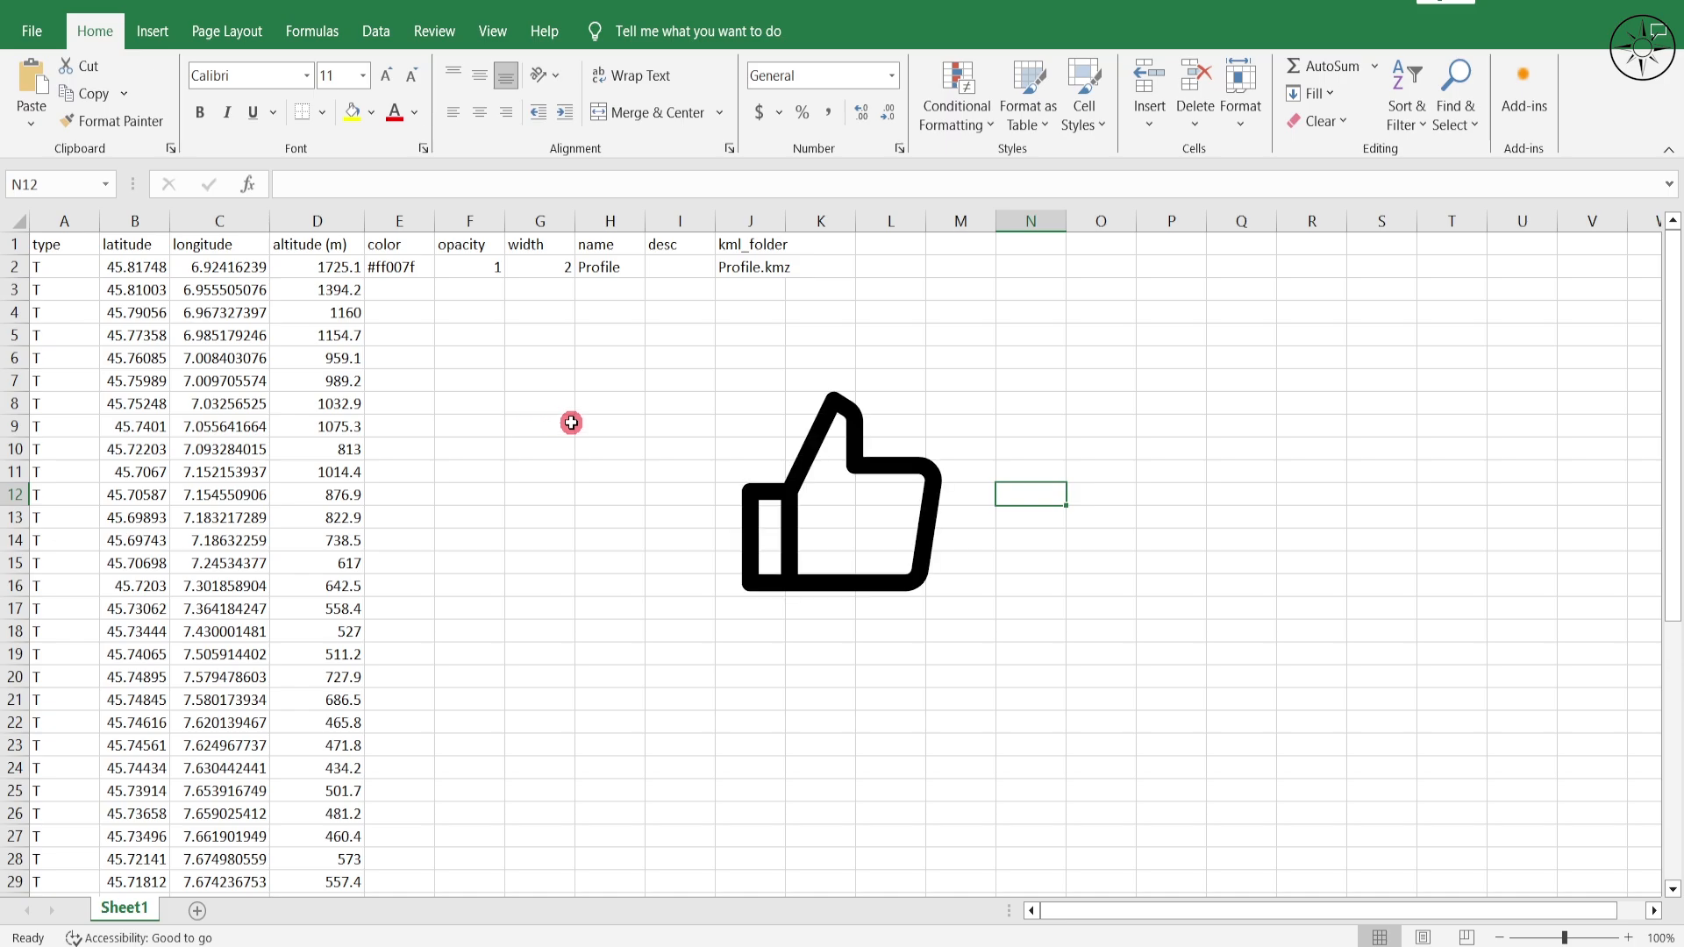